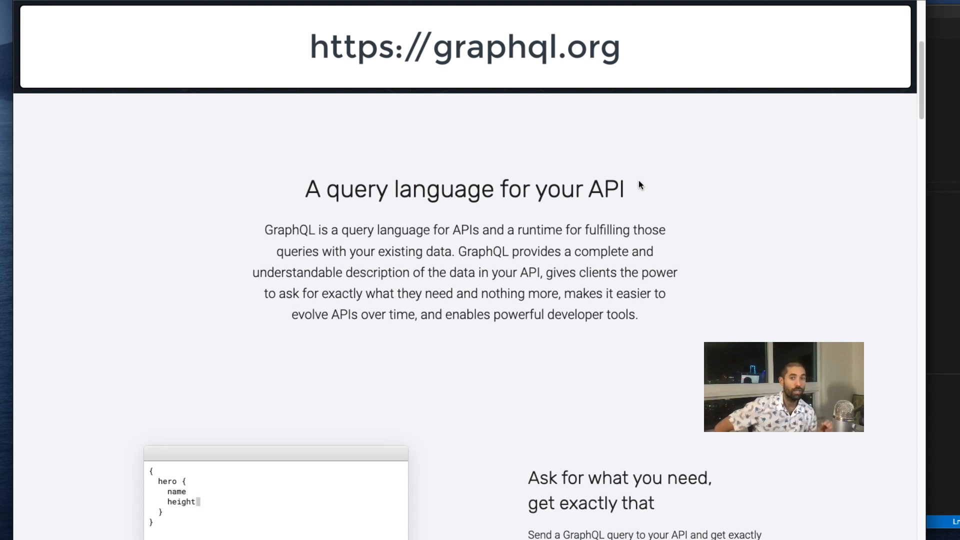
Reach the graphql.org Code page listing libraries and language support
text(mass)
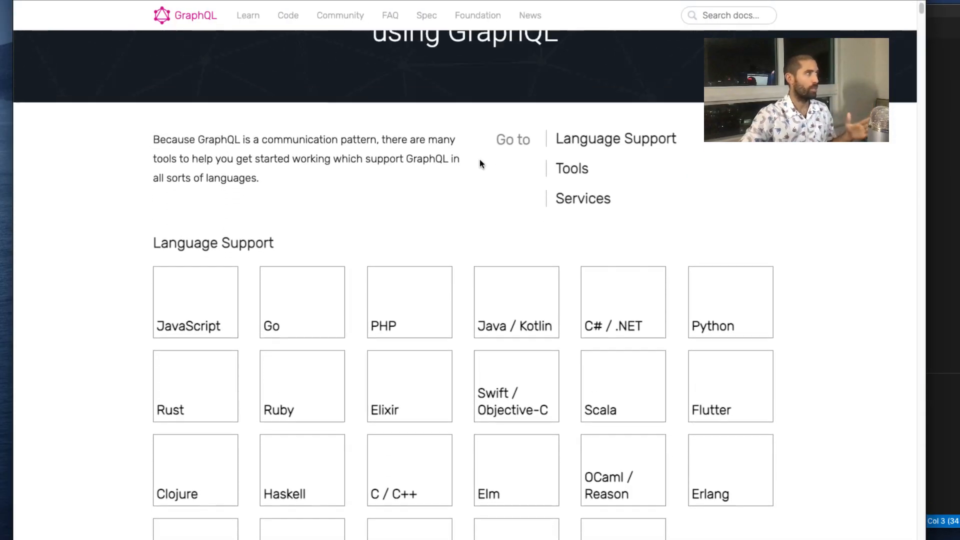
Scroll past the language grid to the JavaScript Server section with GraphQL.js, Apollo Server and Express GraphQL
scroll(up, 3)
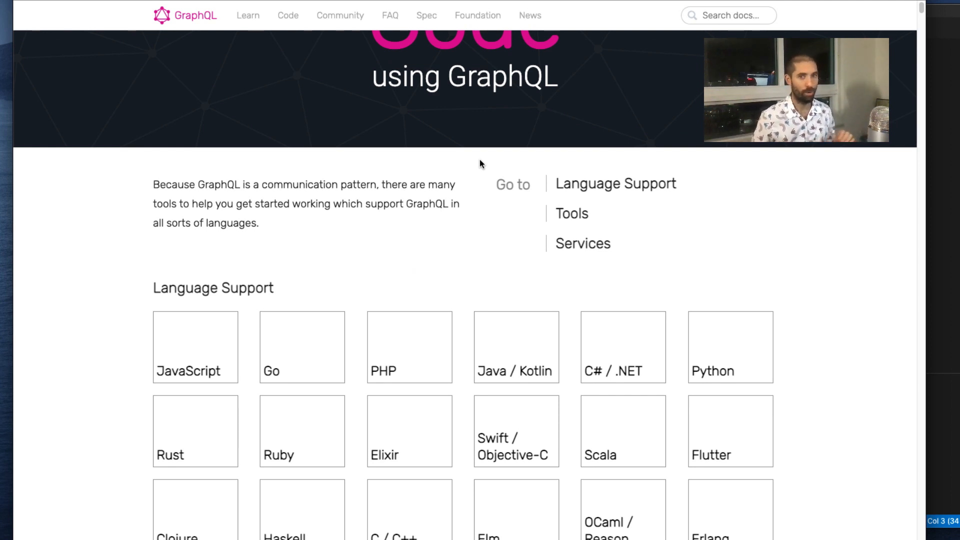
scroll(down, 3)
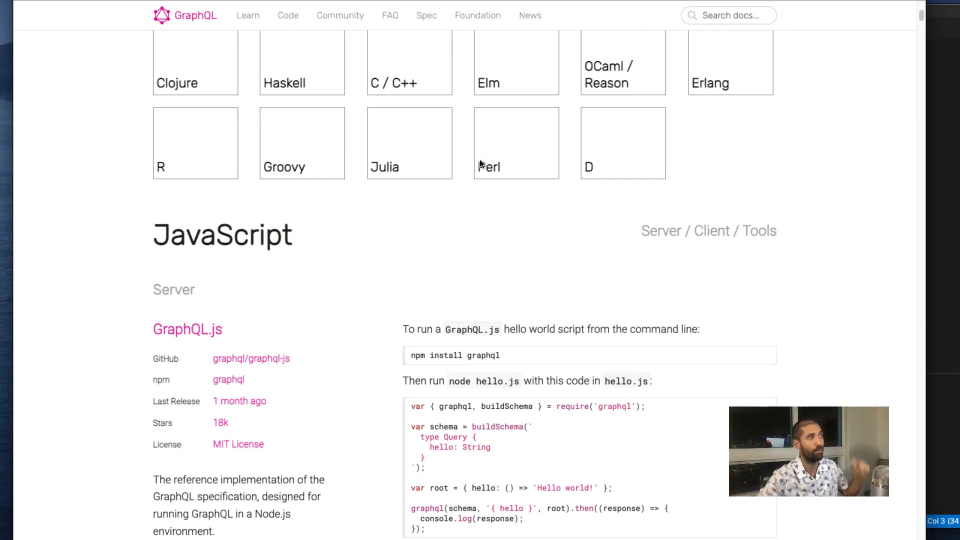
scroll(down, 3)
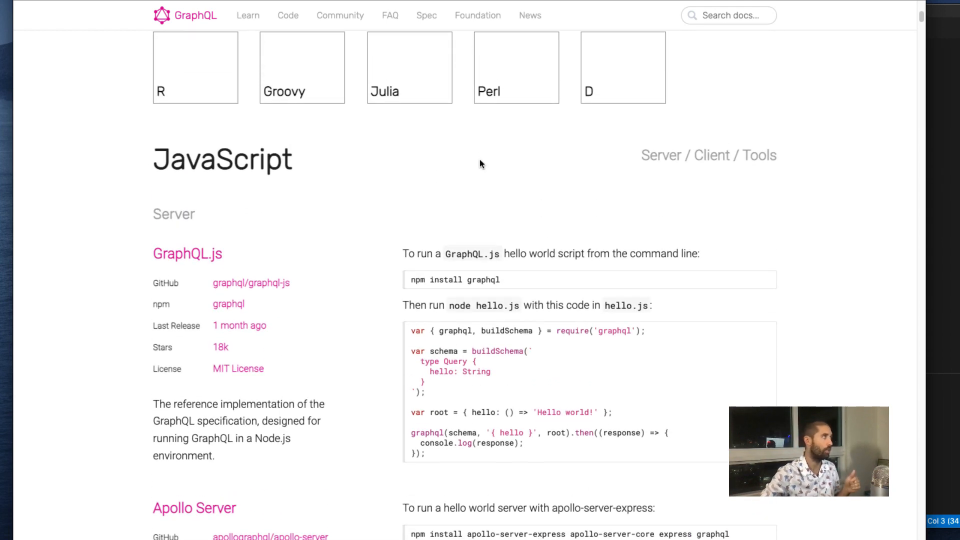
scroll(down, 3)
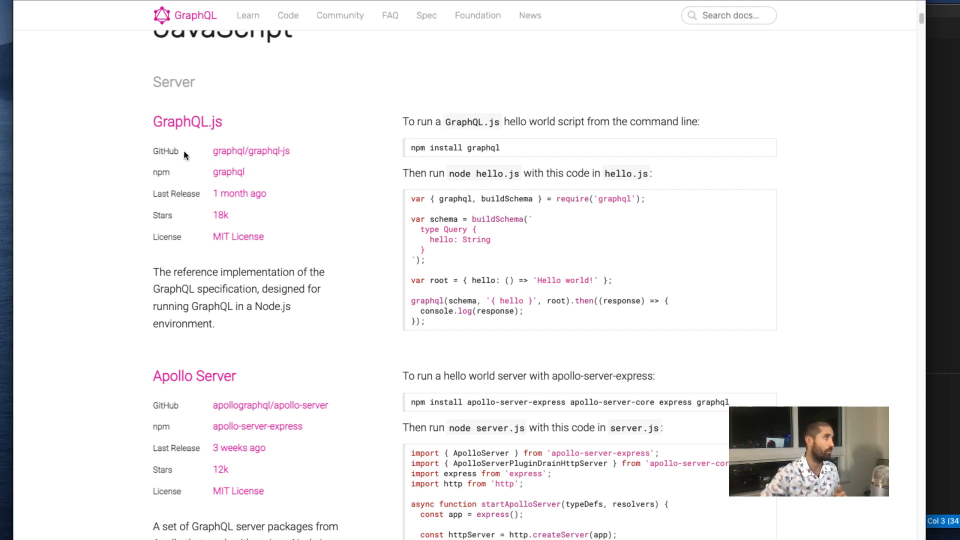
scroll(down, 3)
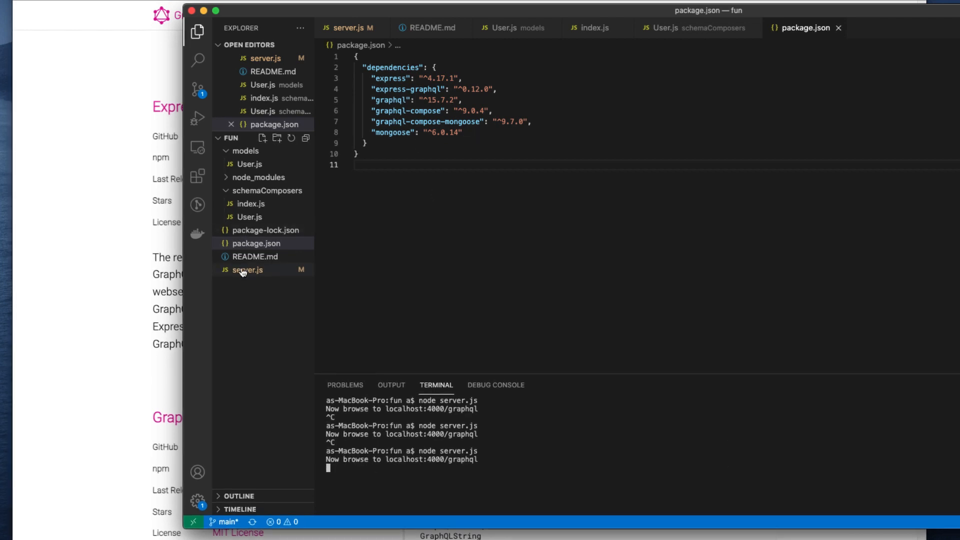
View server.js with its hello-world schema served by Express at /graphql
click(248, 269)
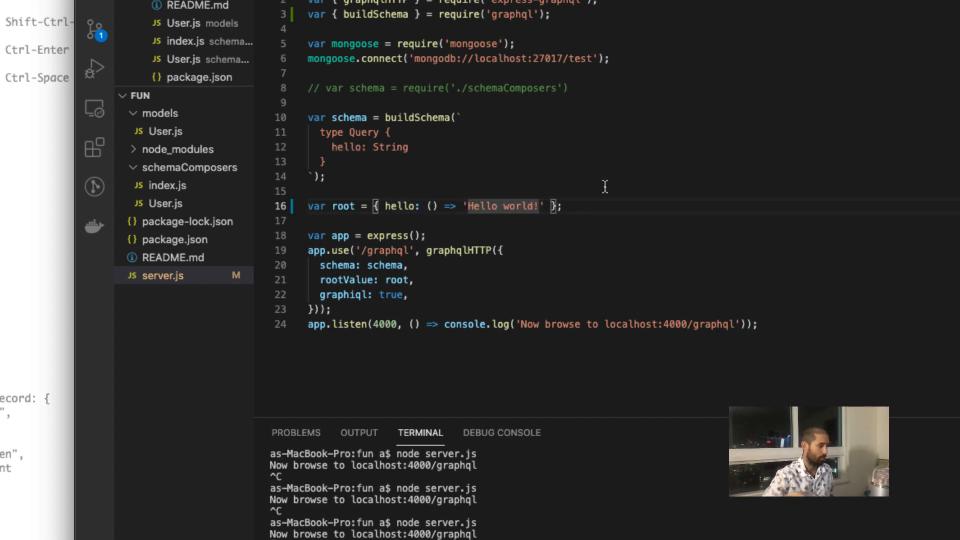
Change the hello resolver to return 'Hello world!!!' and rerun the query in GraphiQL
text(!!)
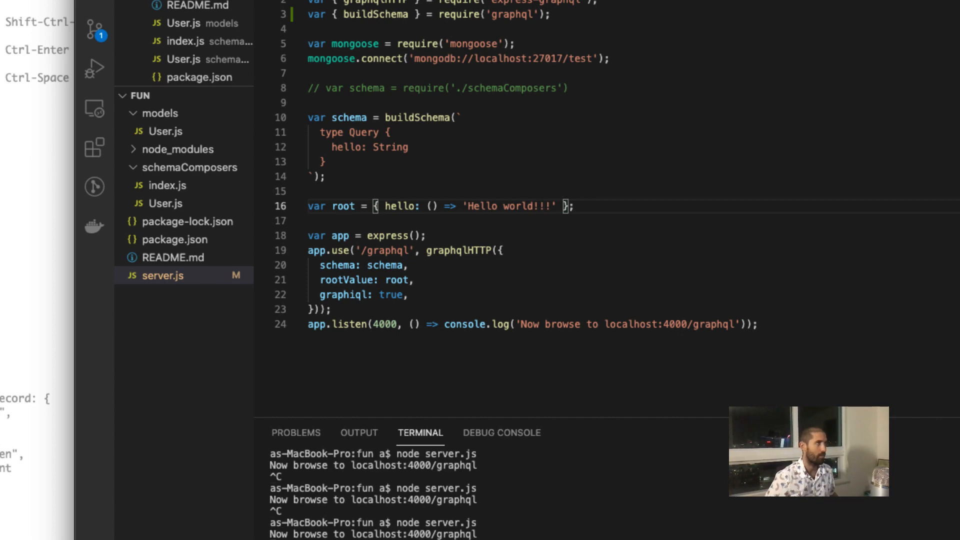
mouse_move(551, 503)
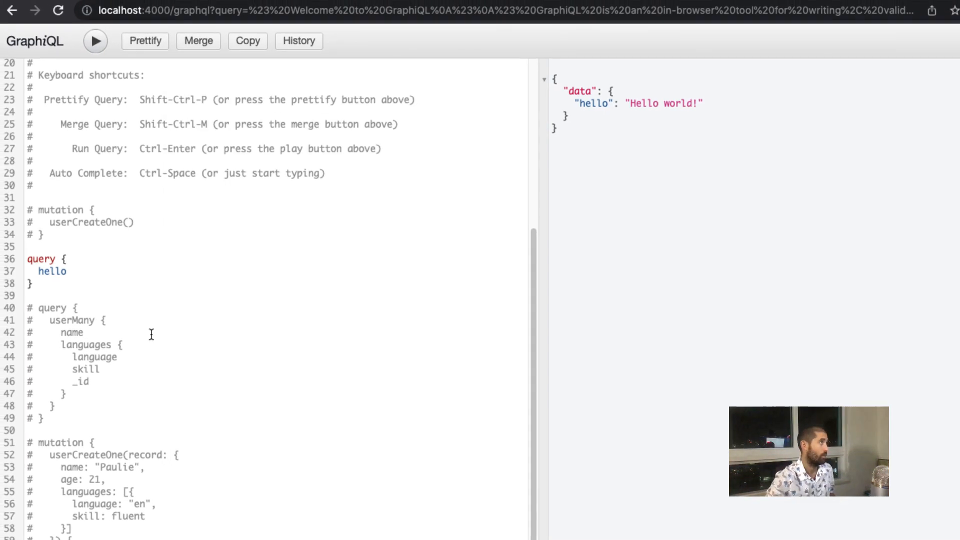
click(95, 41)
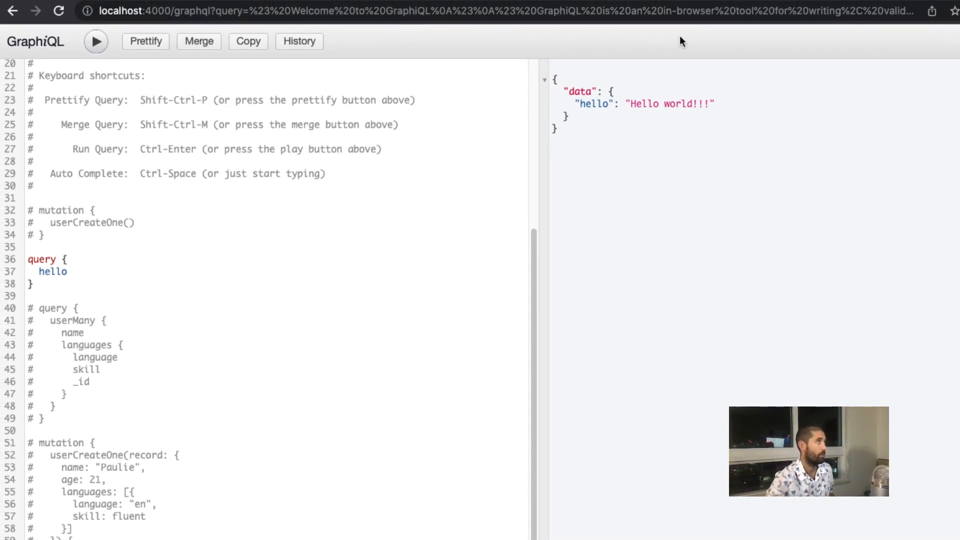
double_click(670, 103)
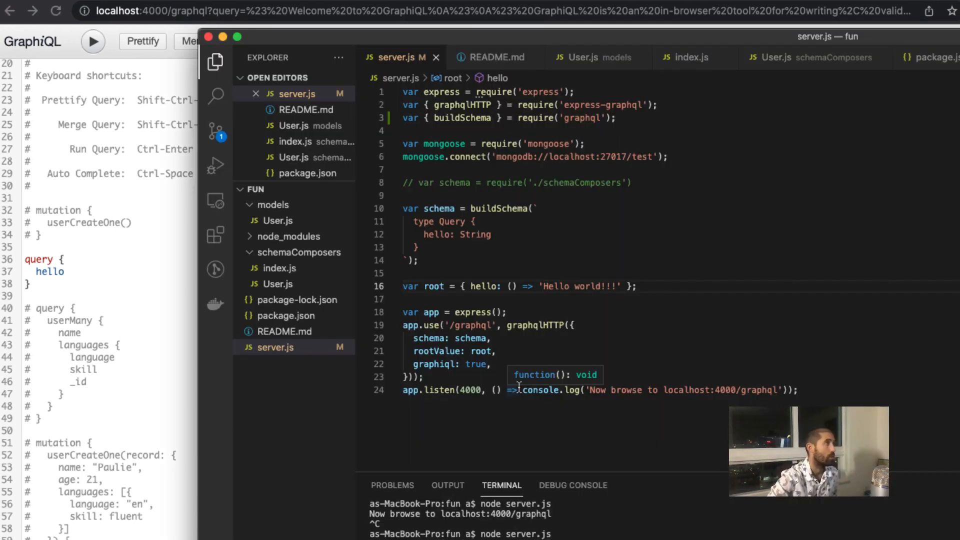
mouse_move(465, 211)
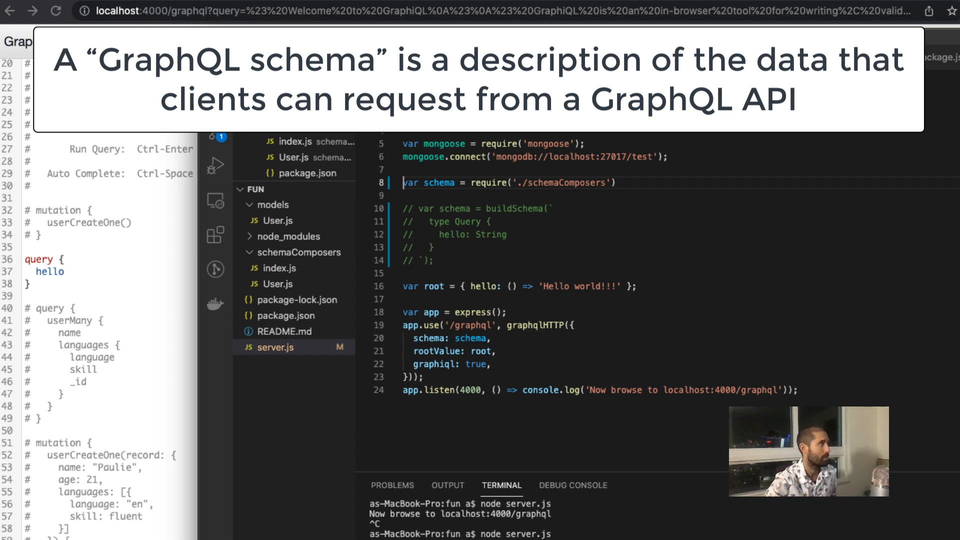
mouse_move(281, 252)
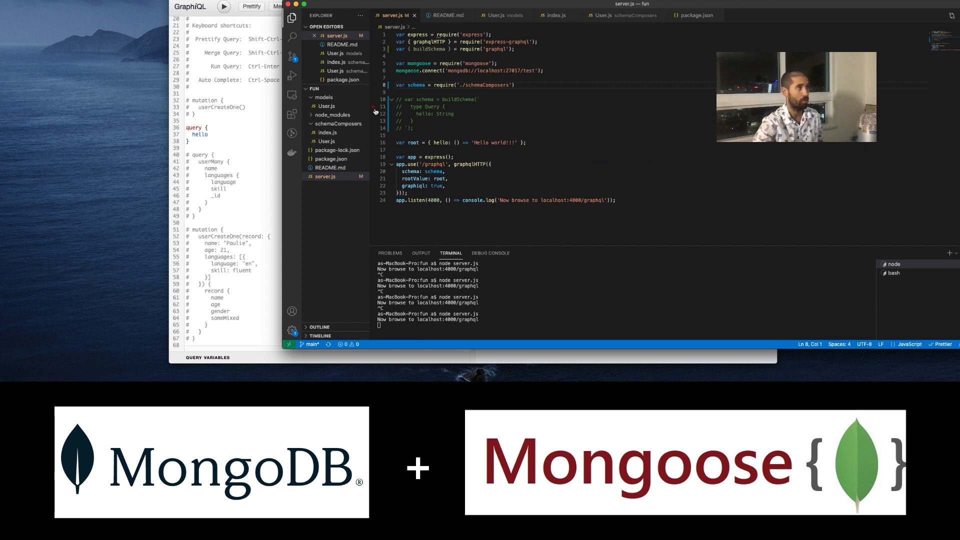
Switch back after saving server.js now loading its schema from schemaComposers
key(cmd+tab)
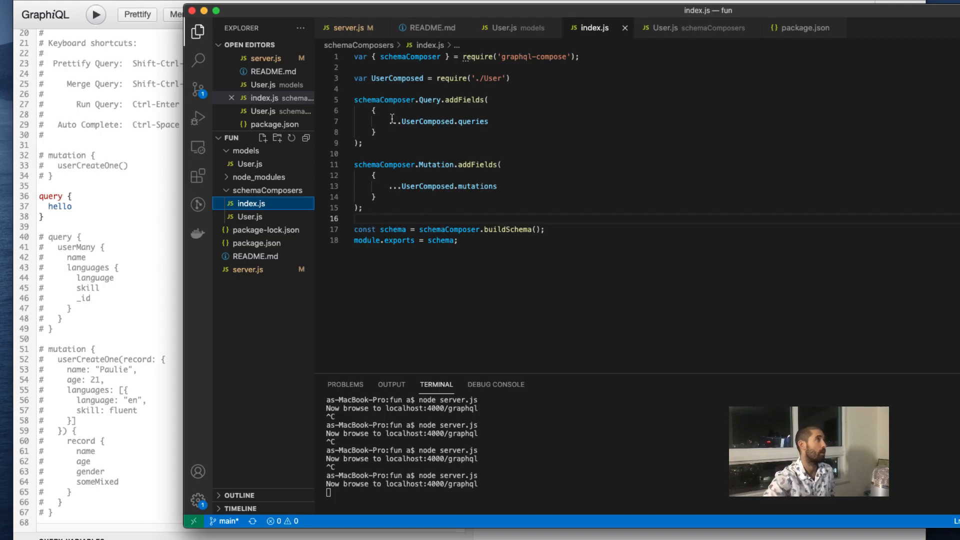
View models/User.js with its name, age, languages, contacts, gender and someMixed fields
click(250, 163)
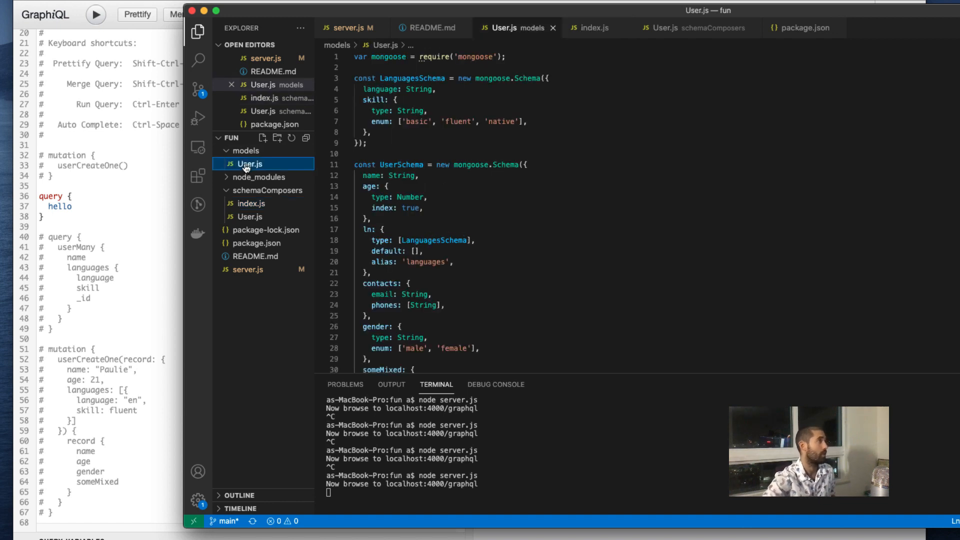
scroll(down, 3)
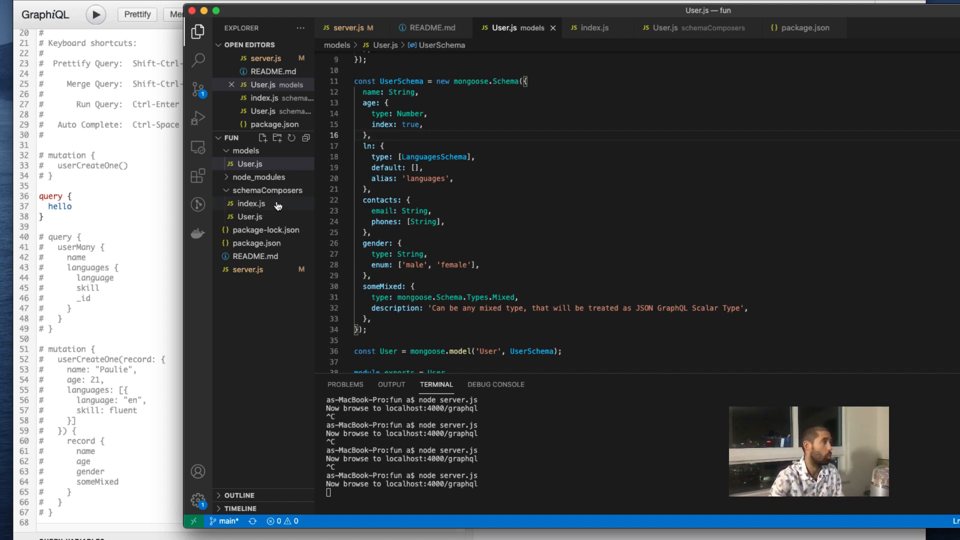
View schemaComposers/User.js with its composeMongoose query and mutation resolvers
click(248, 218)
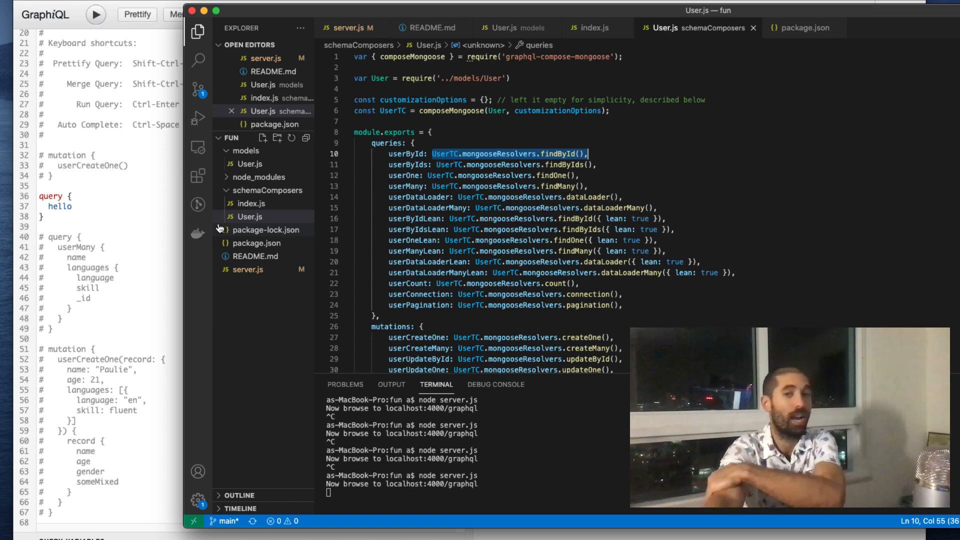
click(250, 203)
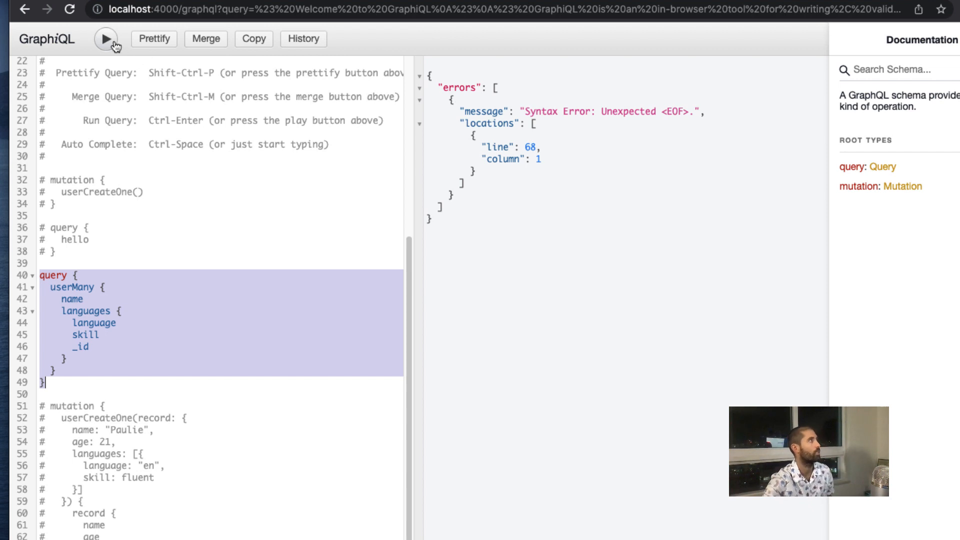
Run userMany returning Tad users and Paulie with English, fluent, and select the languages block
click(105, 39)
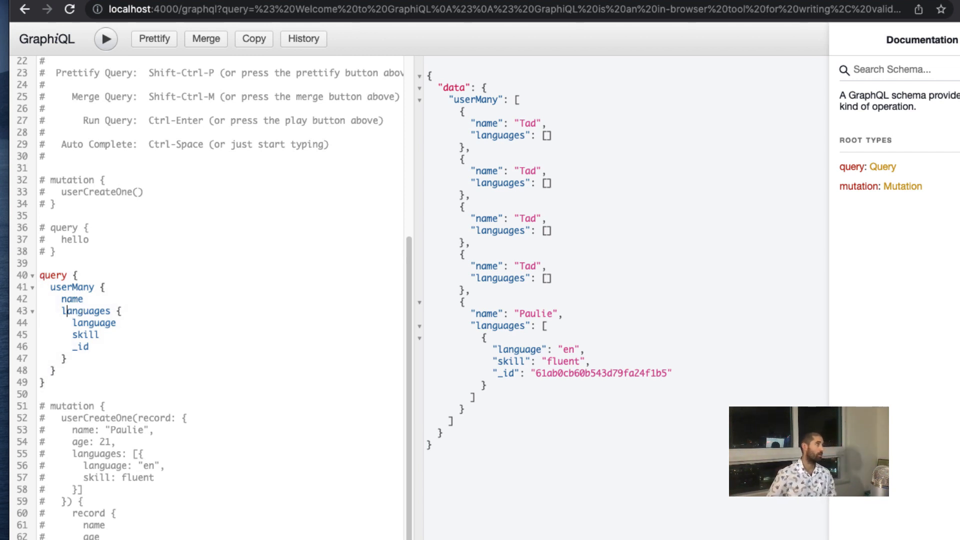
drag(61, 311, 67, 358)
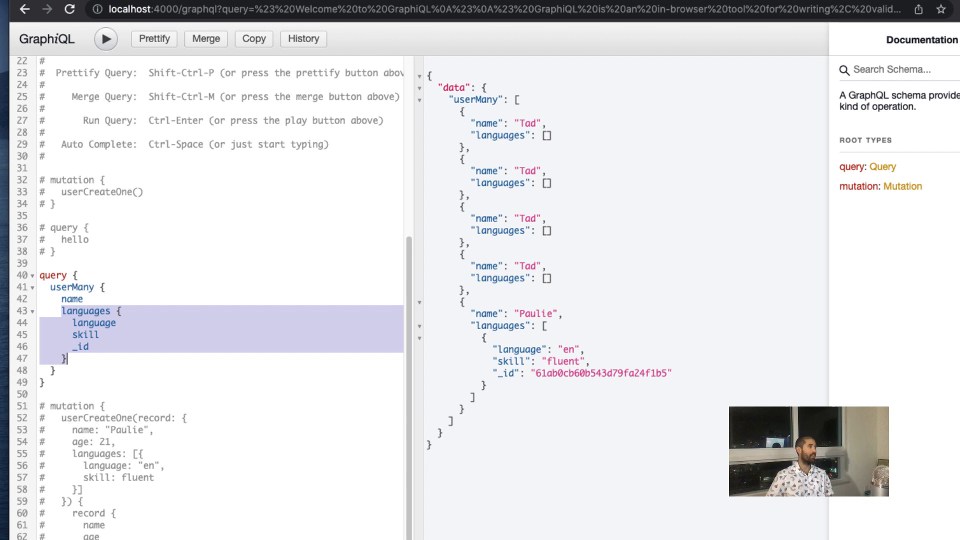